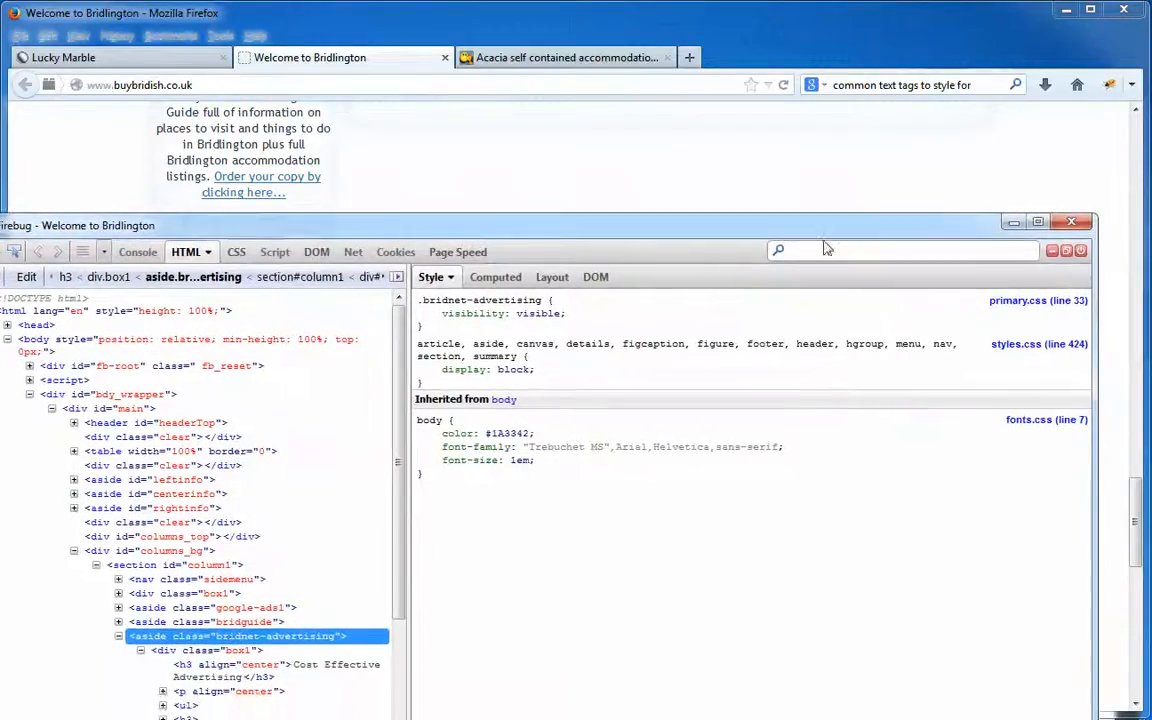
Step: Restore down Firefox into a narrow window beside the detached Firebug window
left_click(1072, 220)
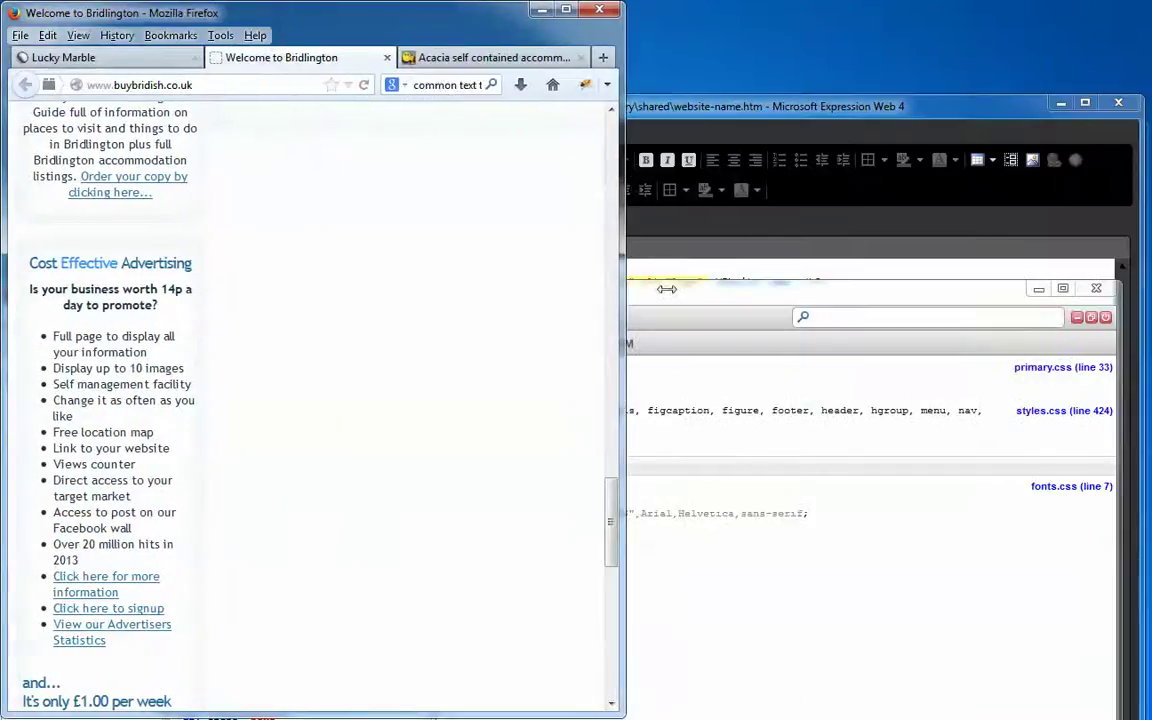
Step: Inspect the Cost Effective Advertising heading with Firebug and review the aside's style rules
right_click(88, 262)
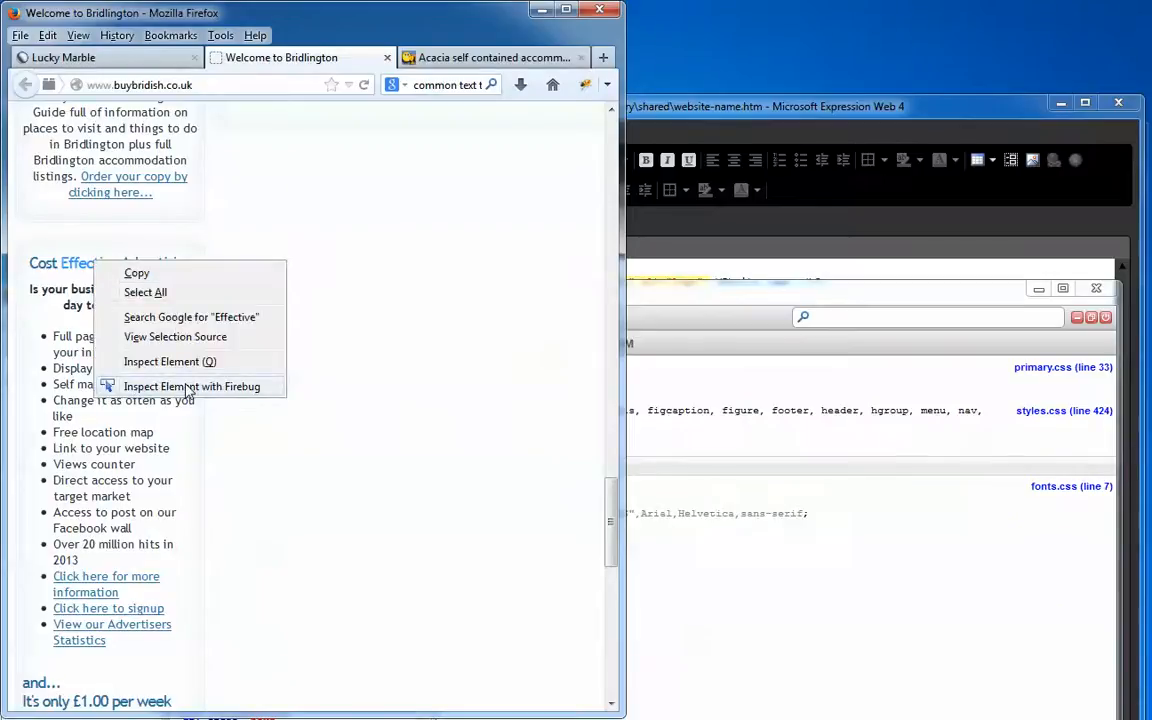
left_click(192, 386)
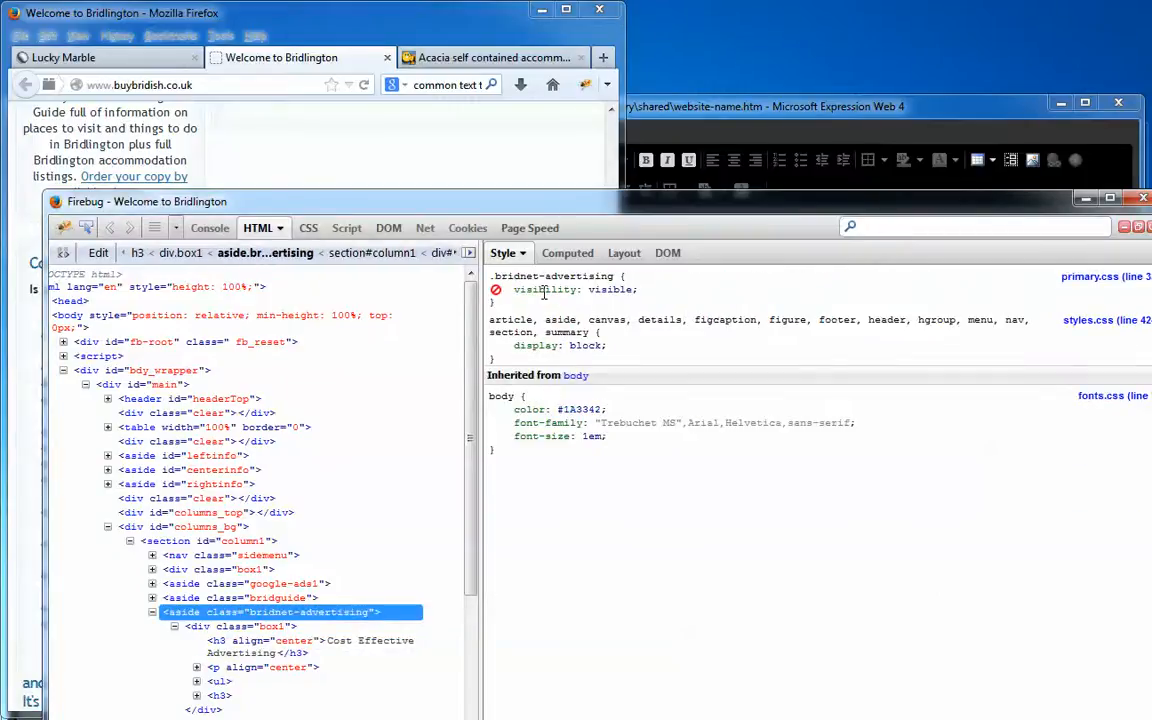
mouse_move(852, 216)
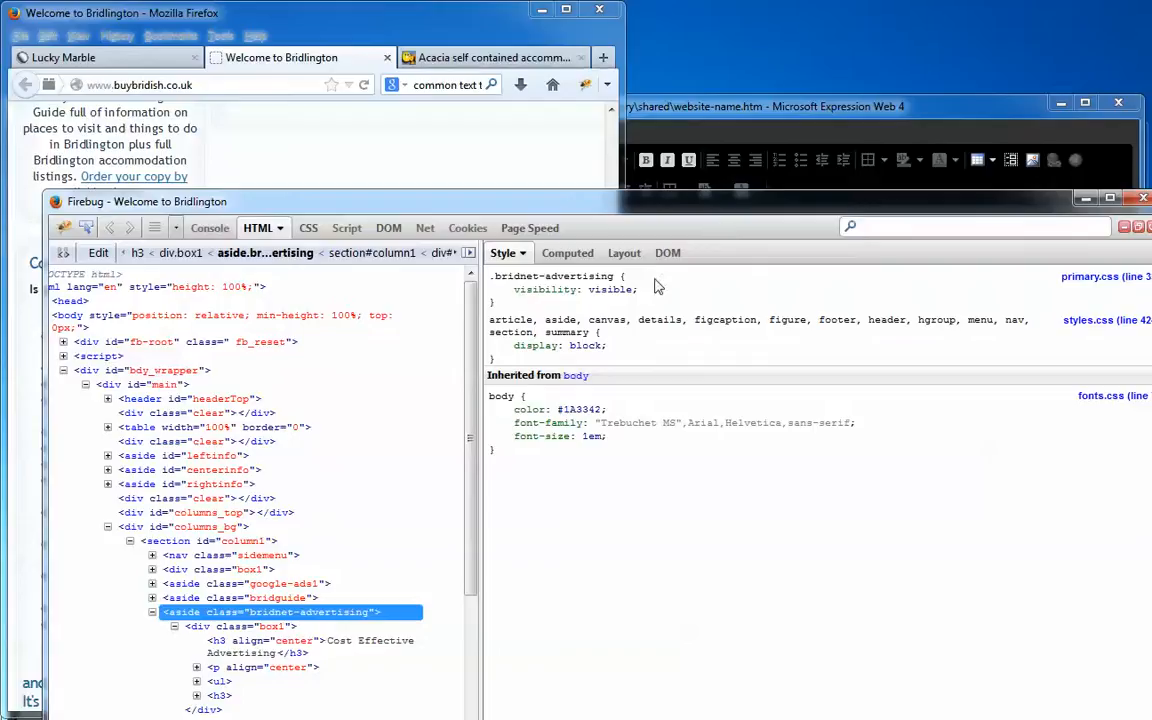
left_click(496, 288)
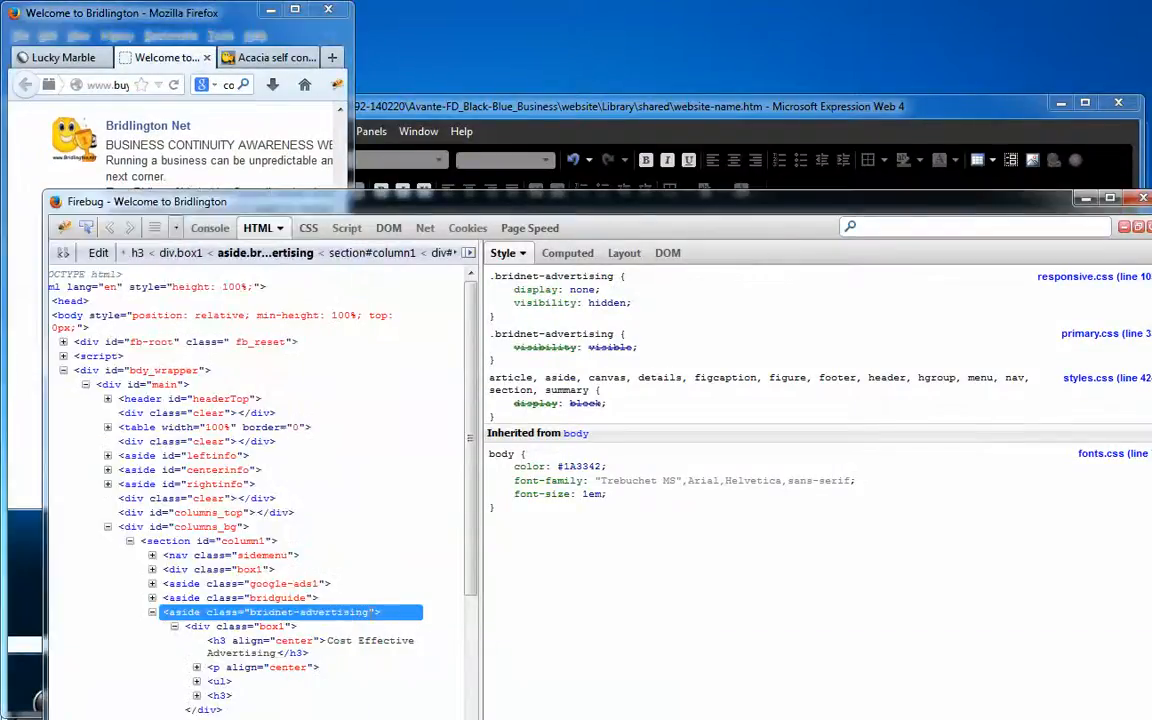
Step: Compare responsive.css display:none against the struck-out primary.css rule, then switch to the Acacia accommodation page
left_click(496, 288)
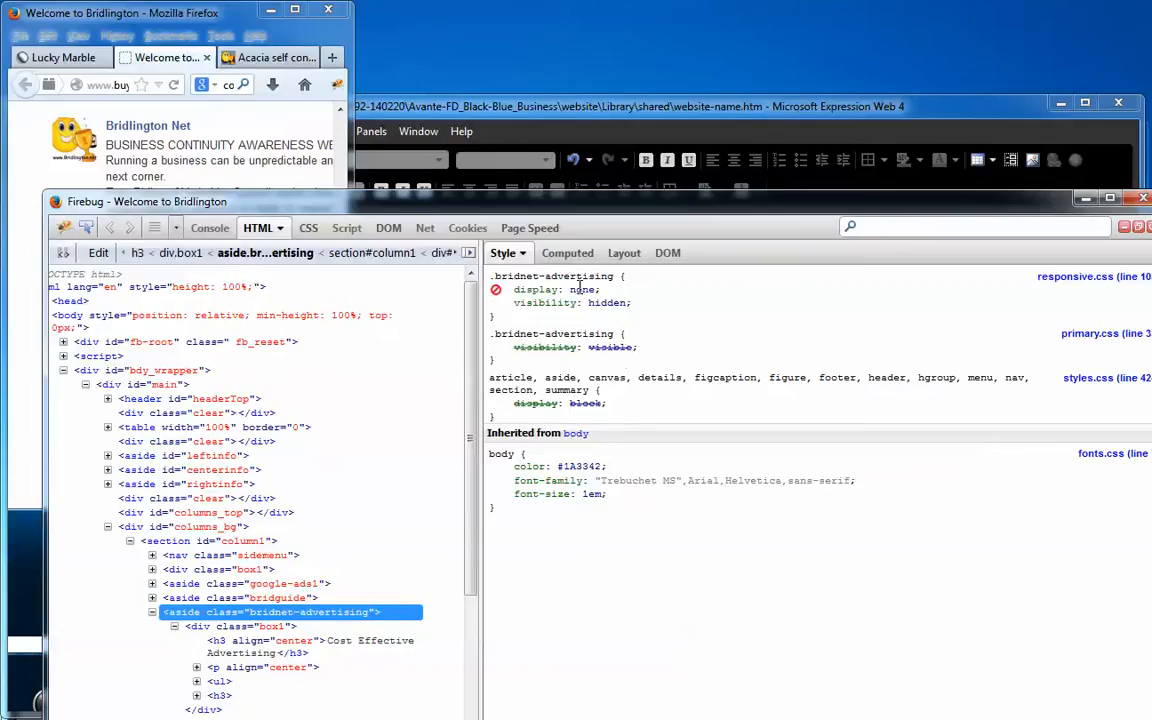
mouse_move(1060, 288)
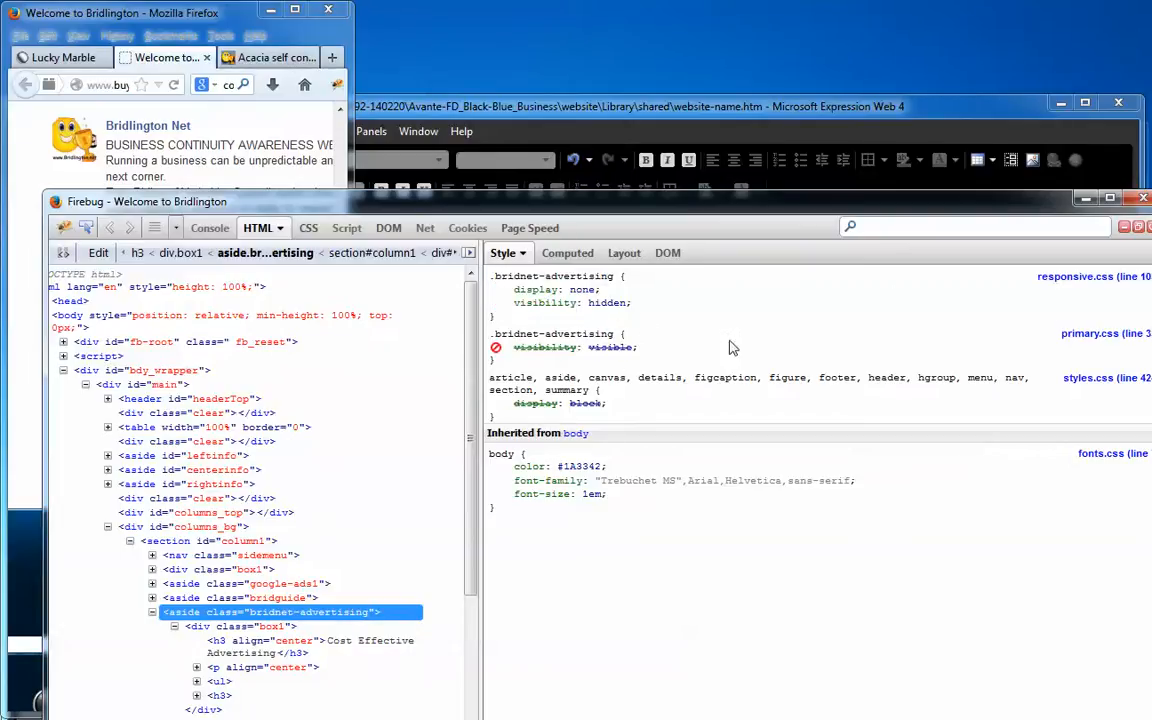
left_click(268, 56)
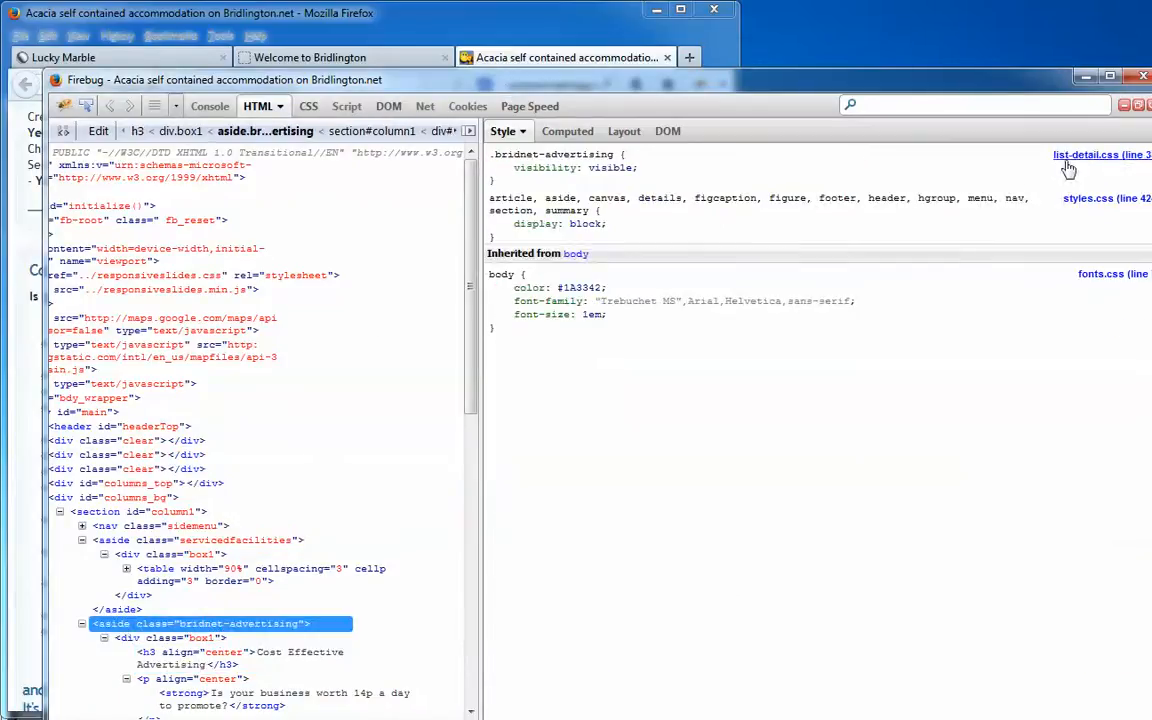
mouse_move(1068, 168)
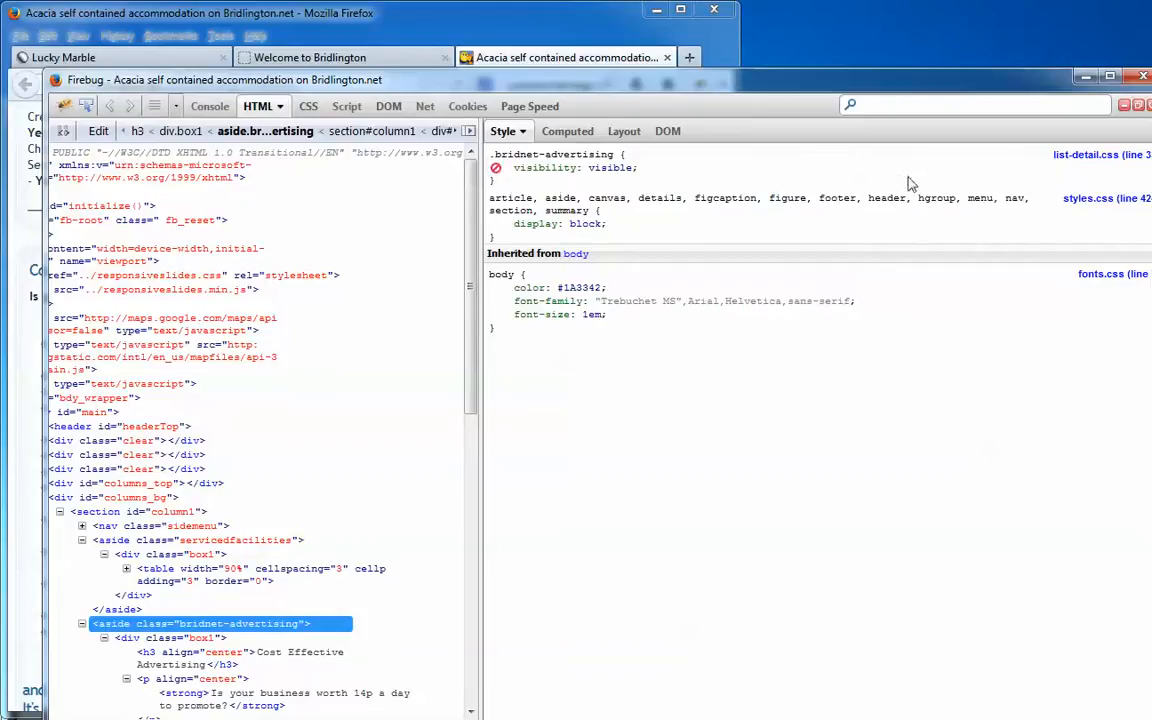
mouse_move(1076, 162)
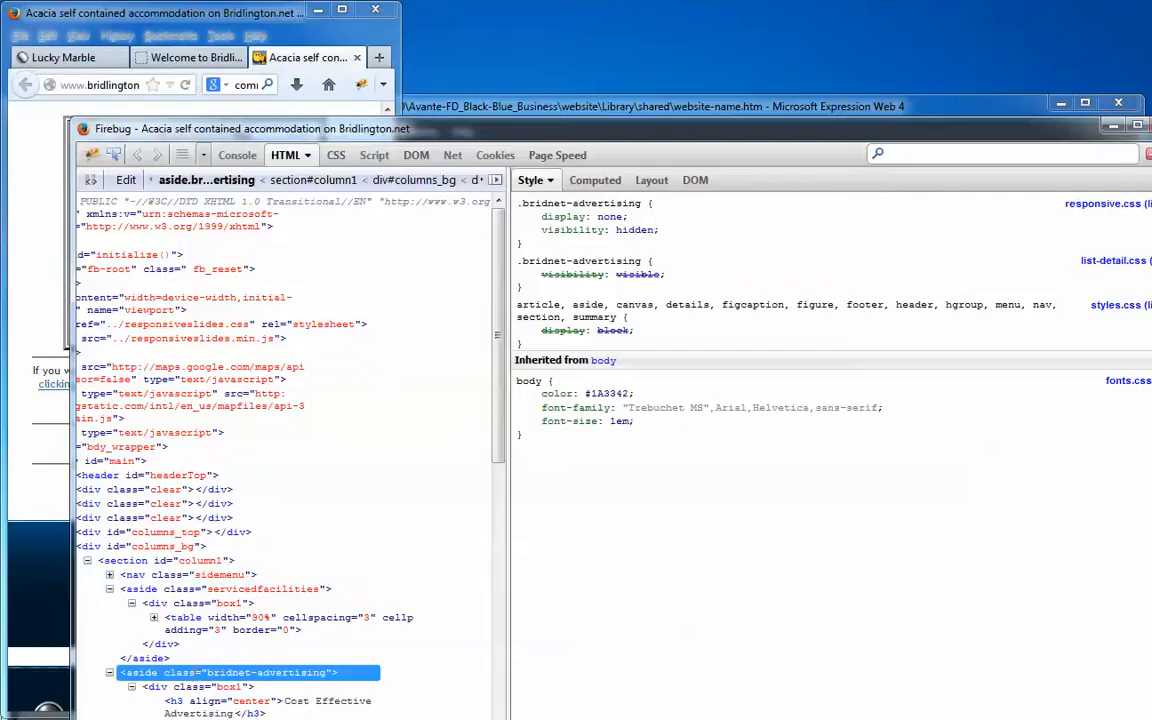
mouse_move(1100, 212)
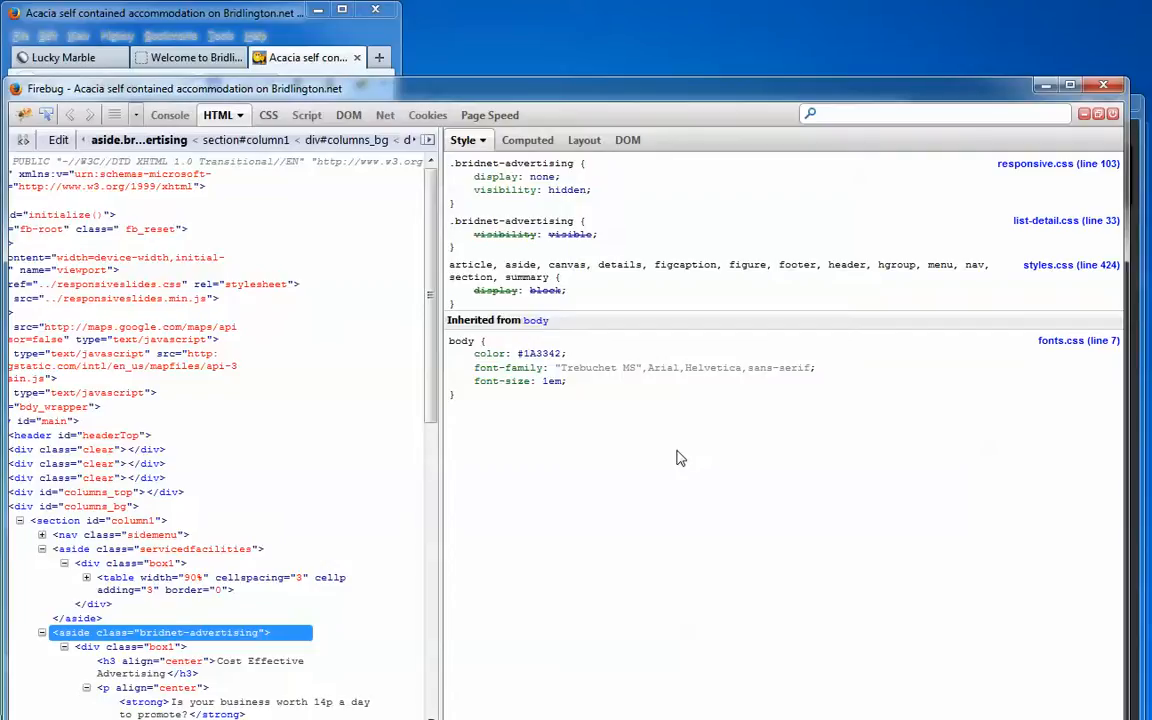
mouse_move(914, 328)
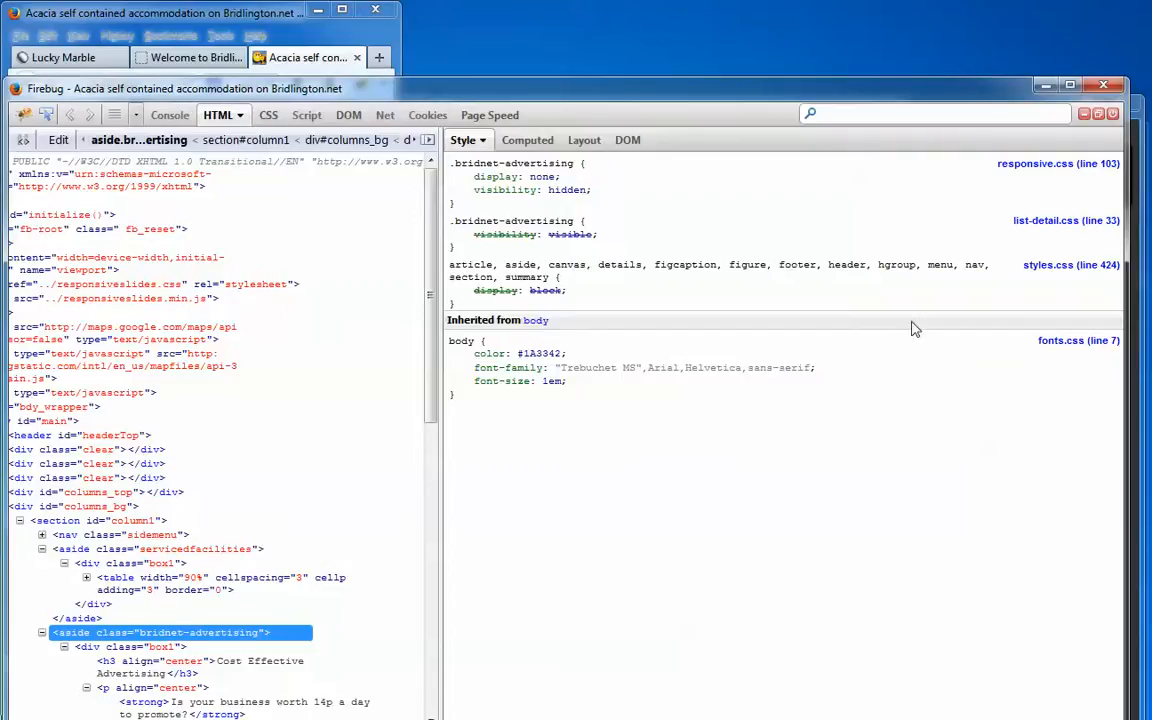
mouse_move(1058, 230)
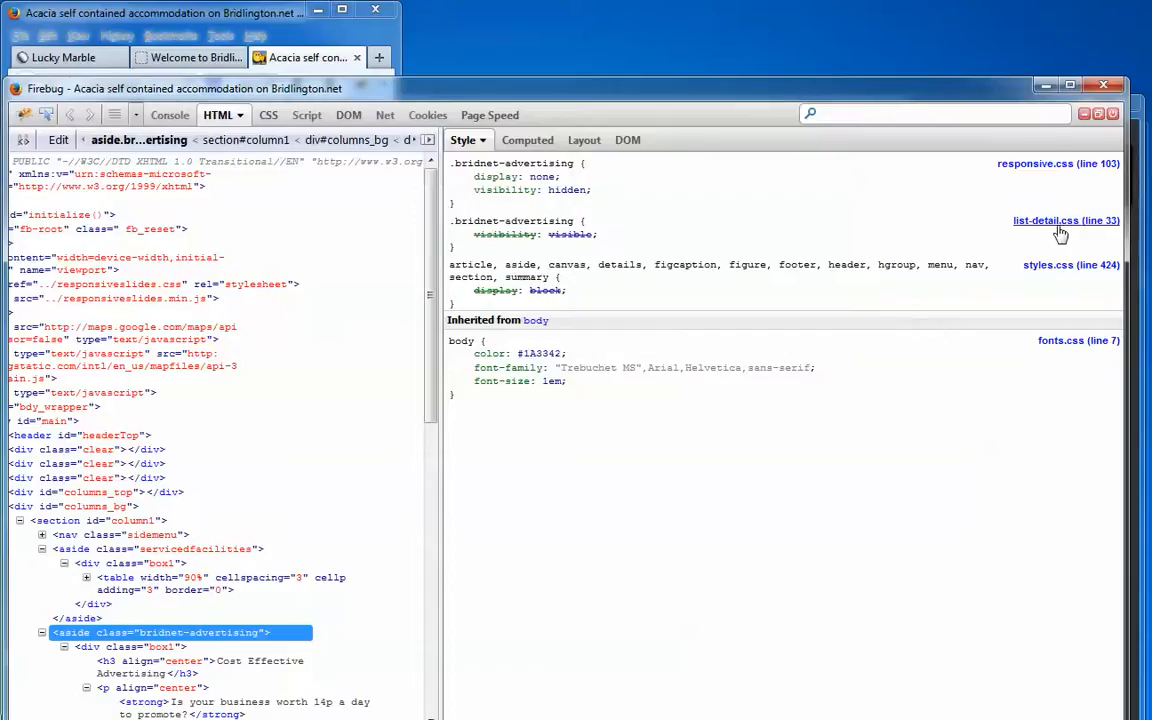
mouse_move(1024, 232)
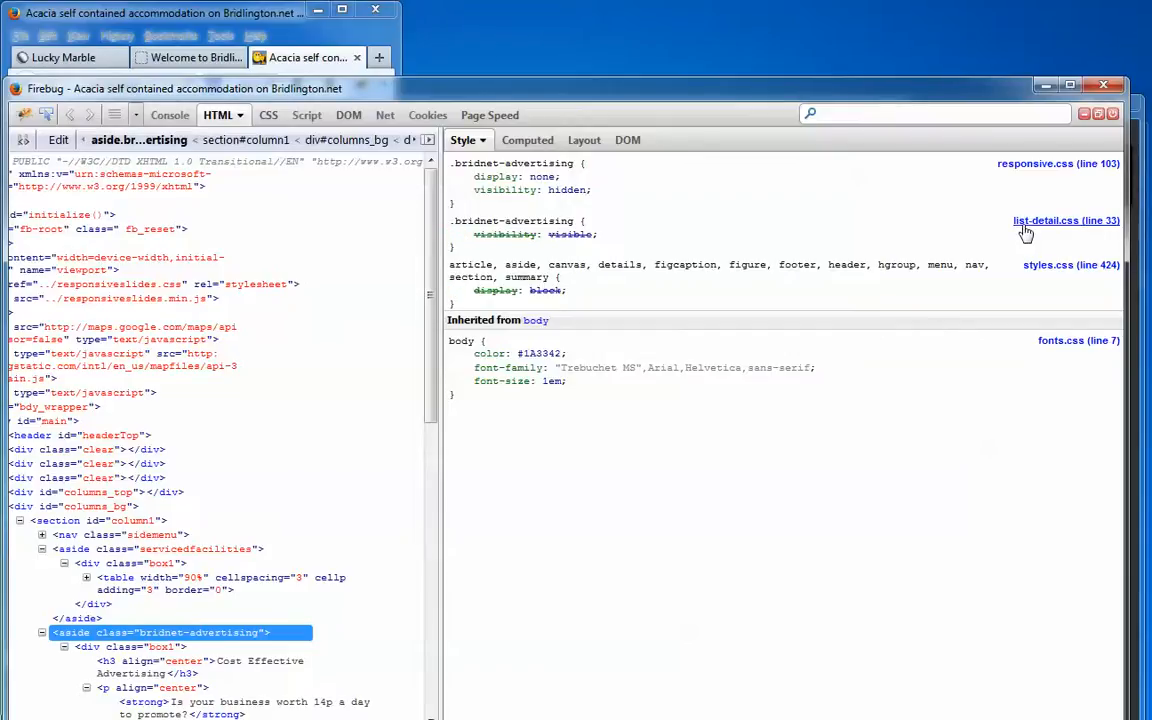
mouse_move(674, 230)
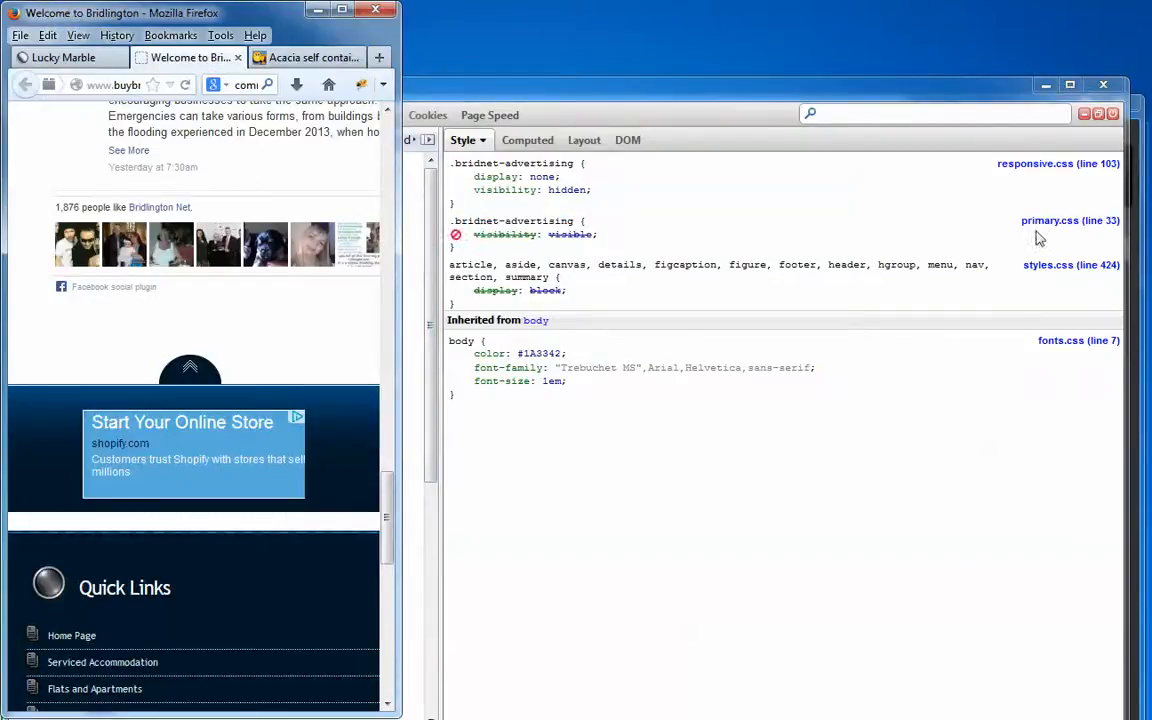
mouse_move(1042, 230)
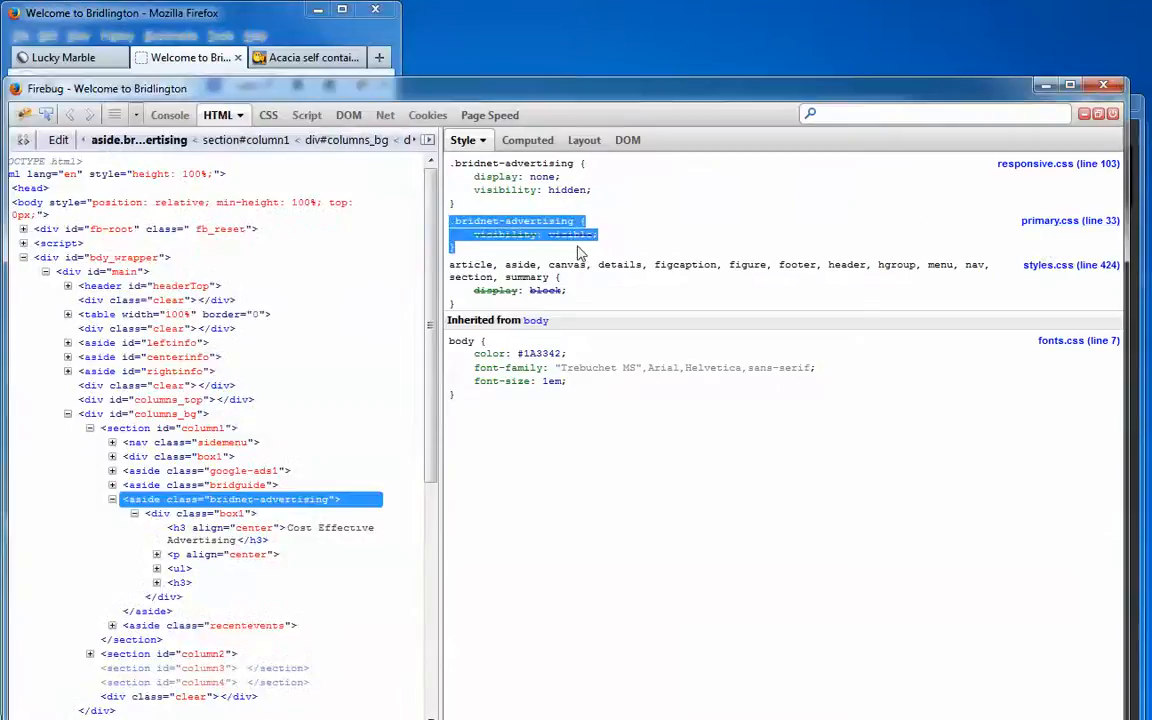
mouse_move(664, 258)
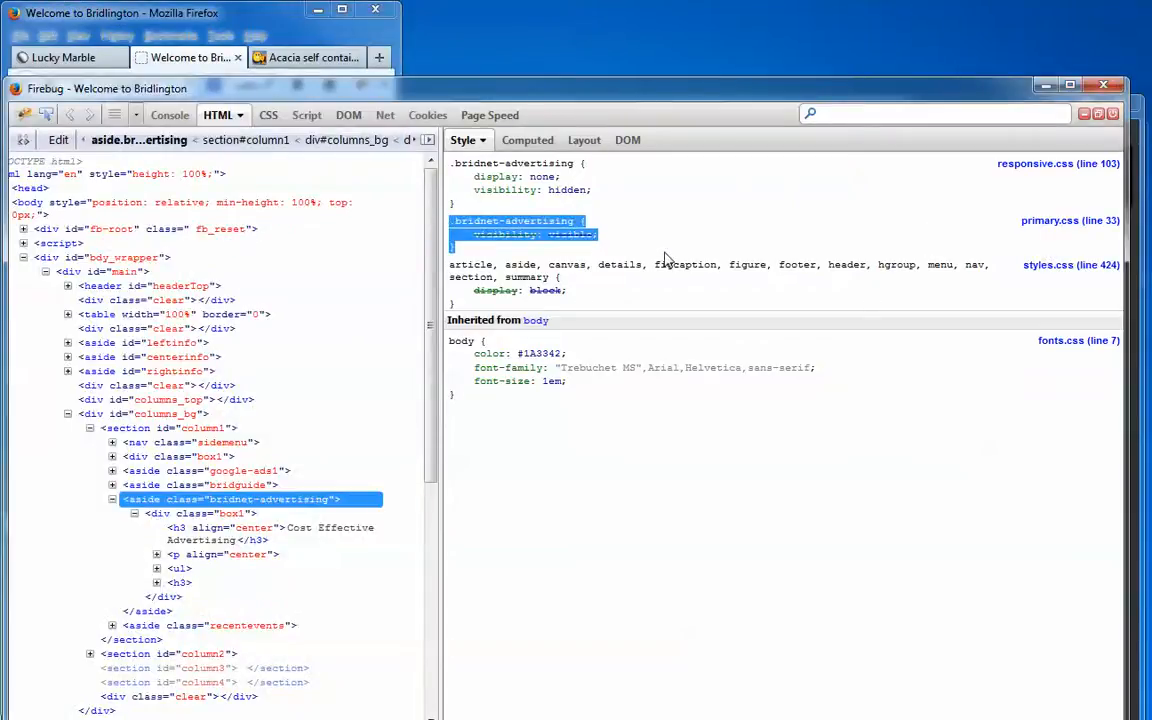